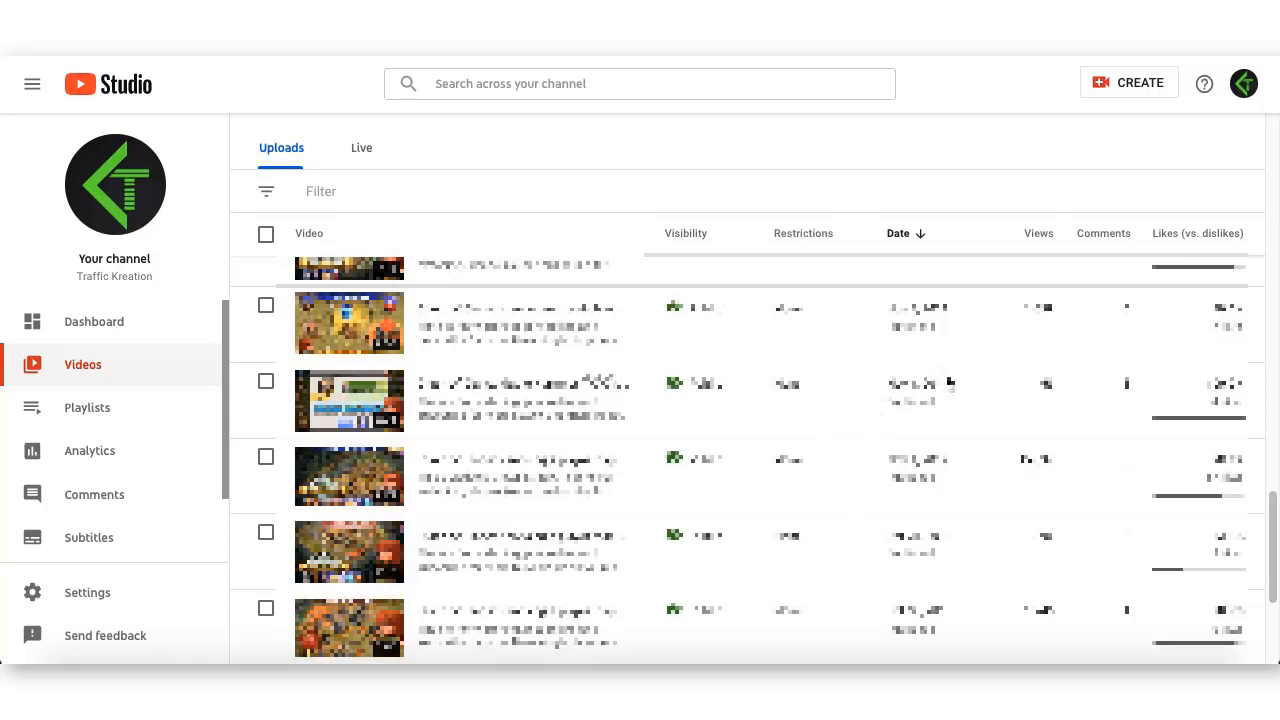
pyautogui.moveTo(1156, 214)
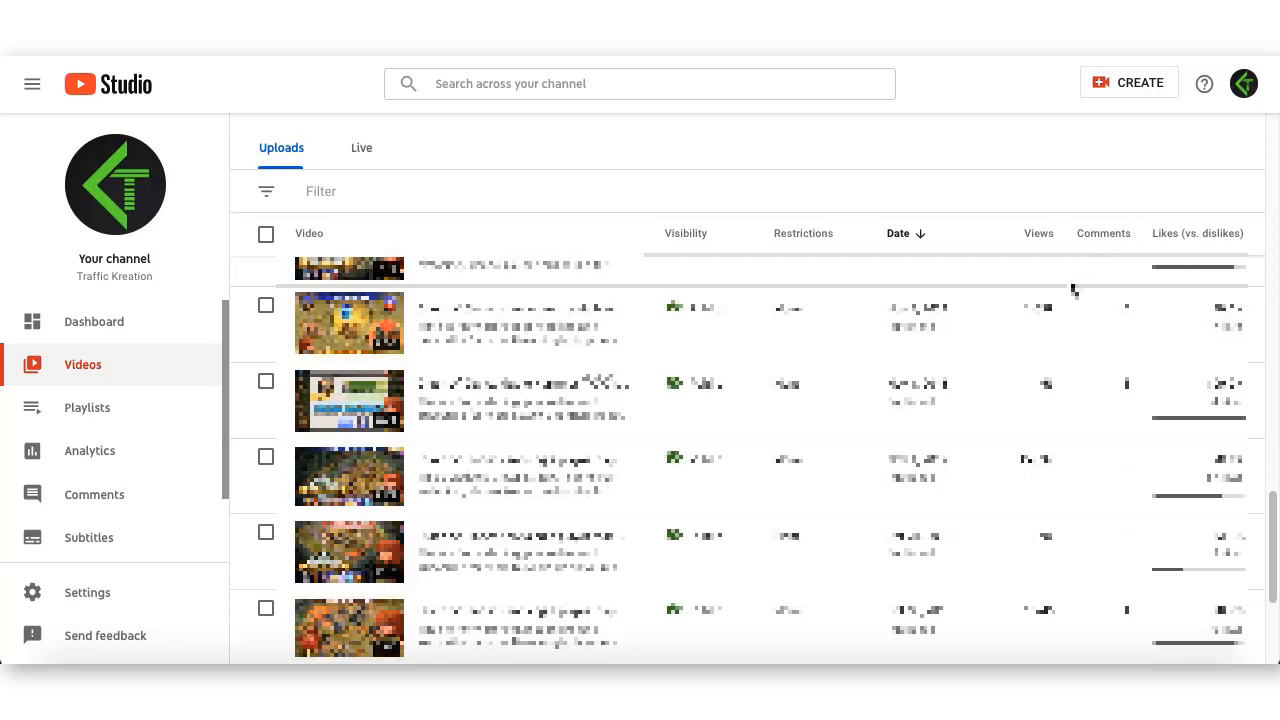
pyautogui.moveTo(1248, 376)
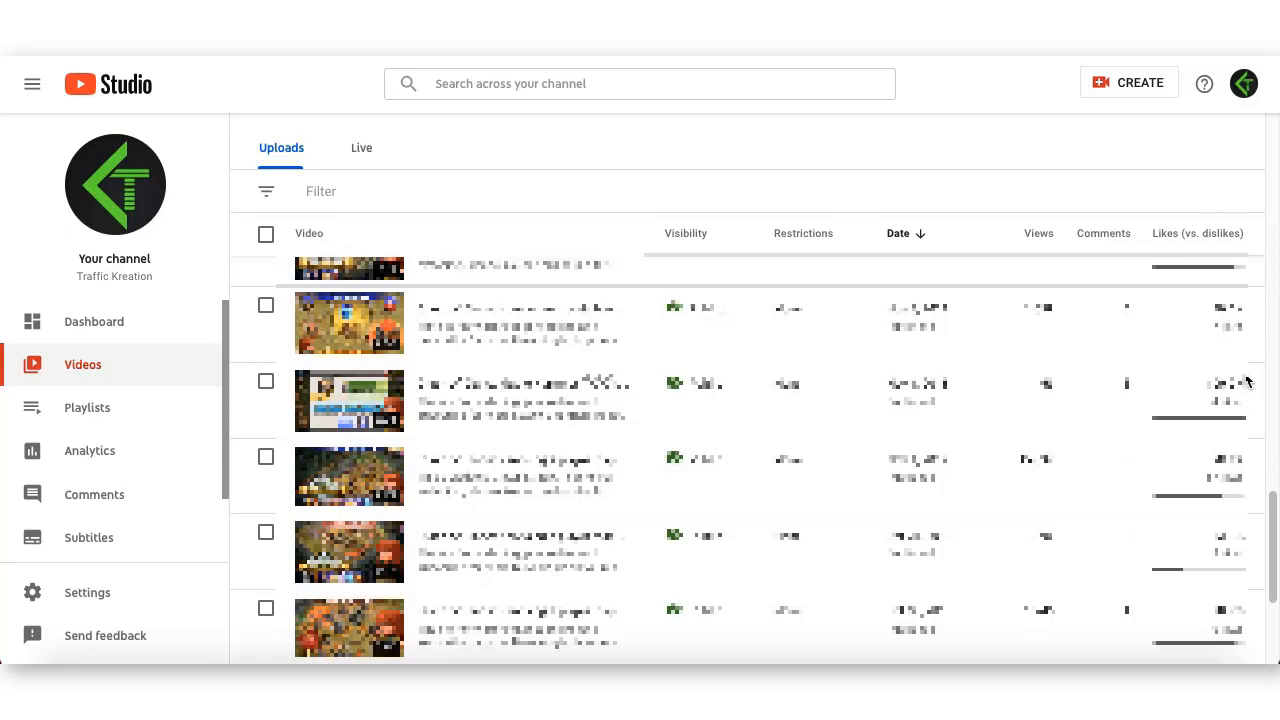
pyautogui.moveTo(1232, 372)
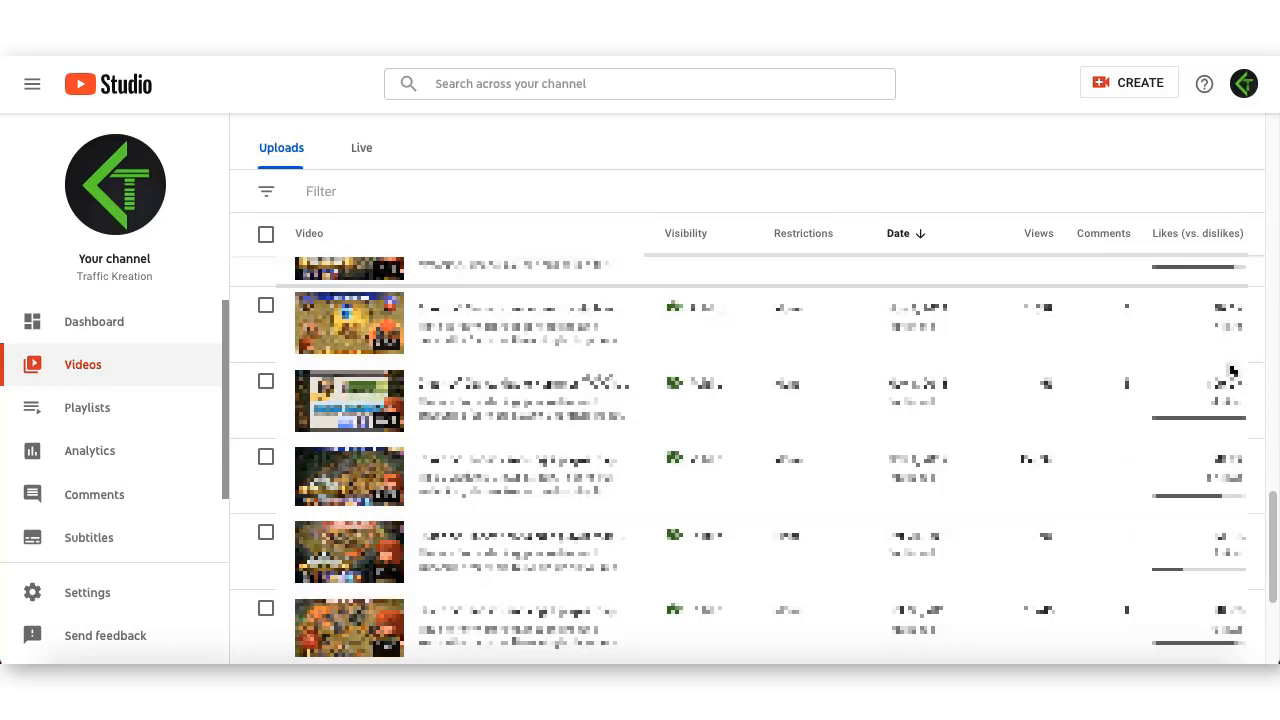
pyautogui.moveTo(1186, 374)
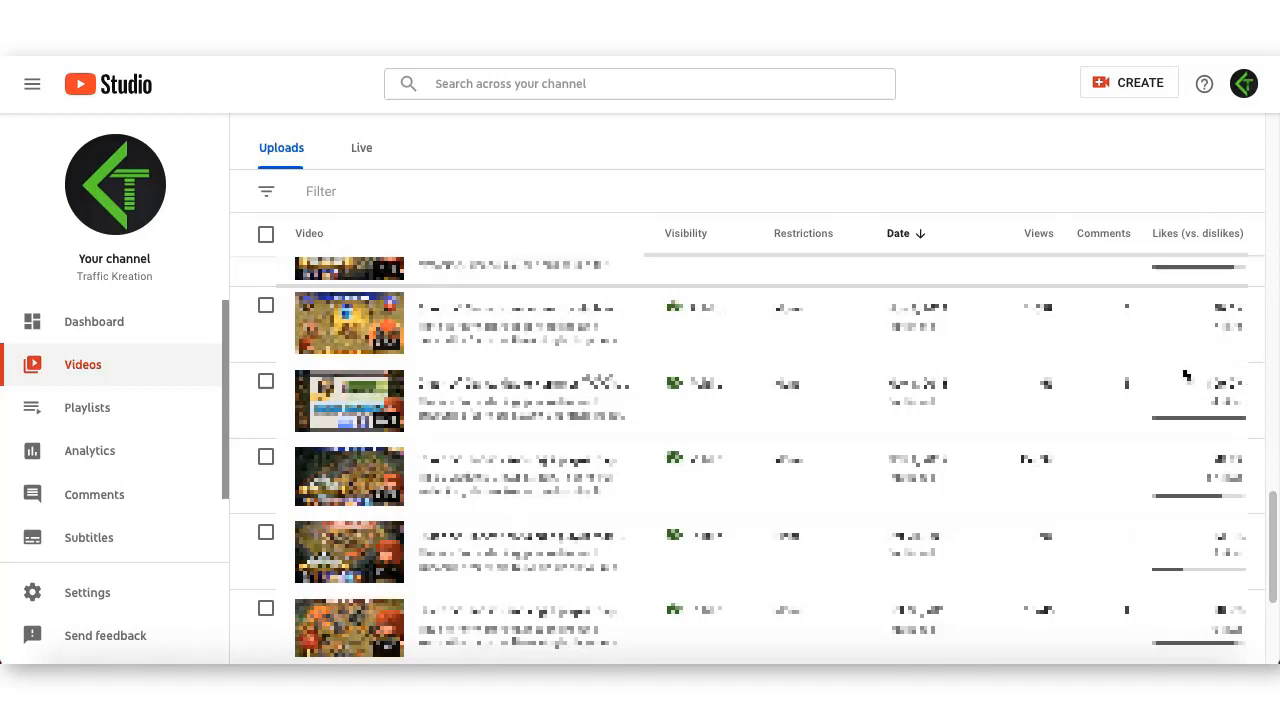
pyautogui.moveTo(1212, 224)
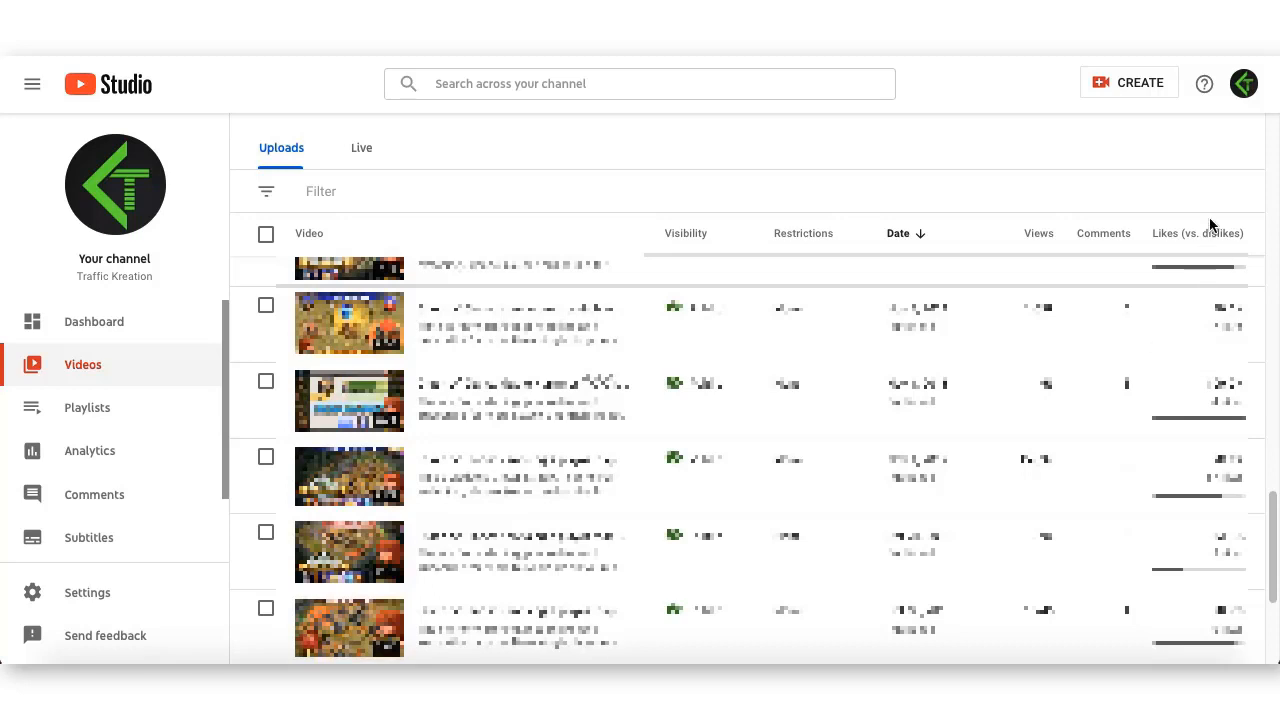
pyautogui.moveTo(1220, 214)
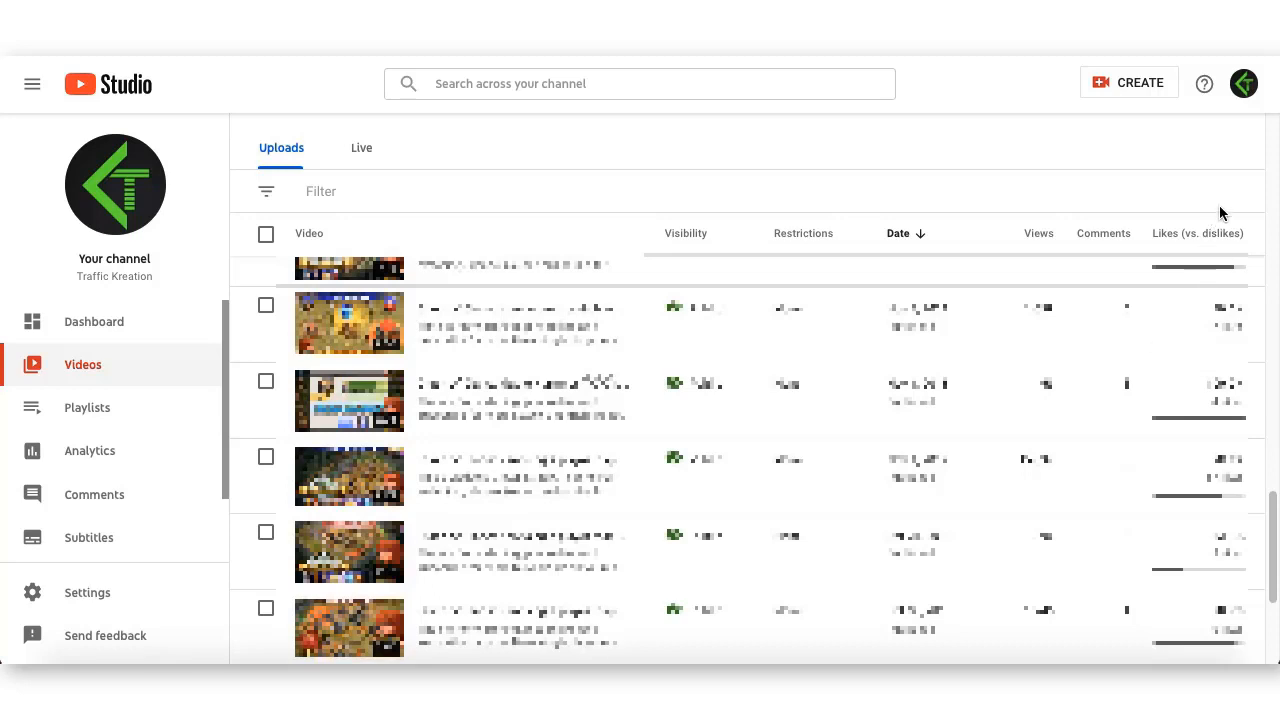
pyautogui.moveTo(1244, 160)
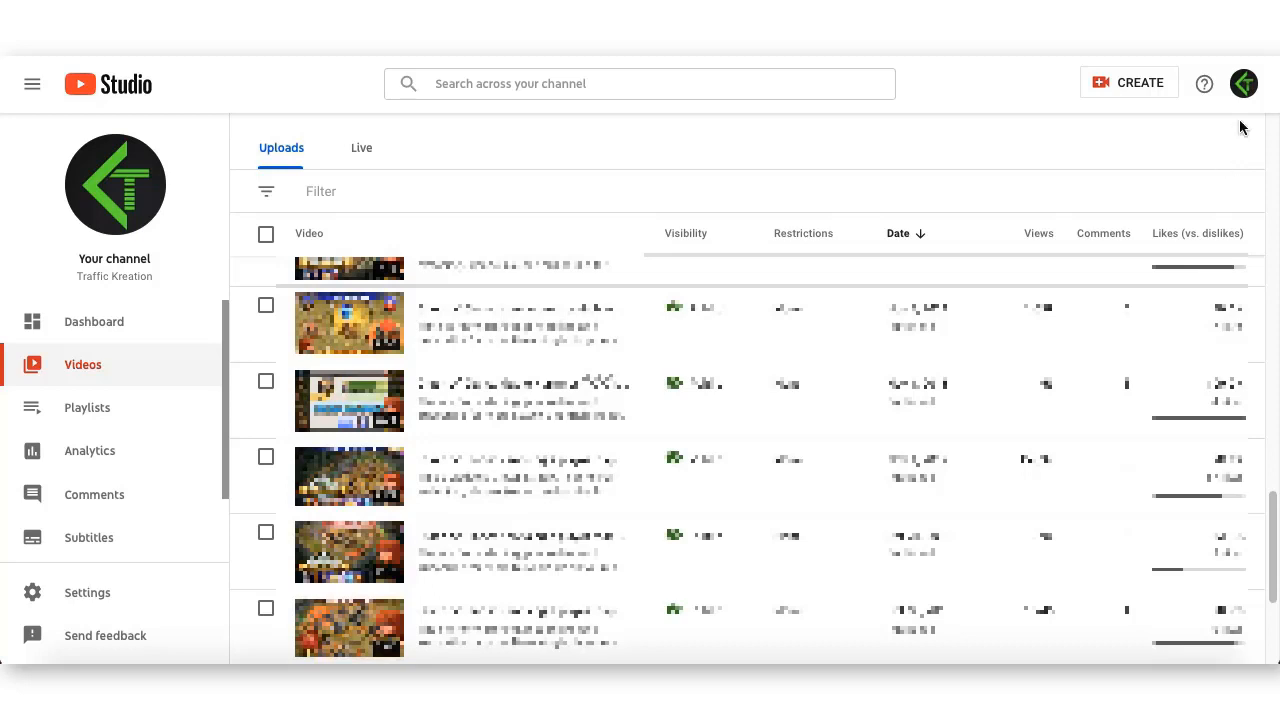
pyautogui.moveTo(1244, 96)
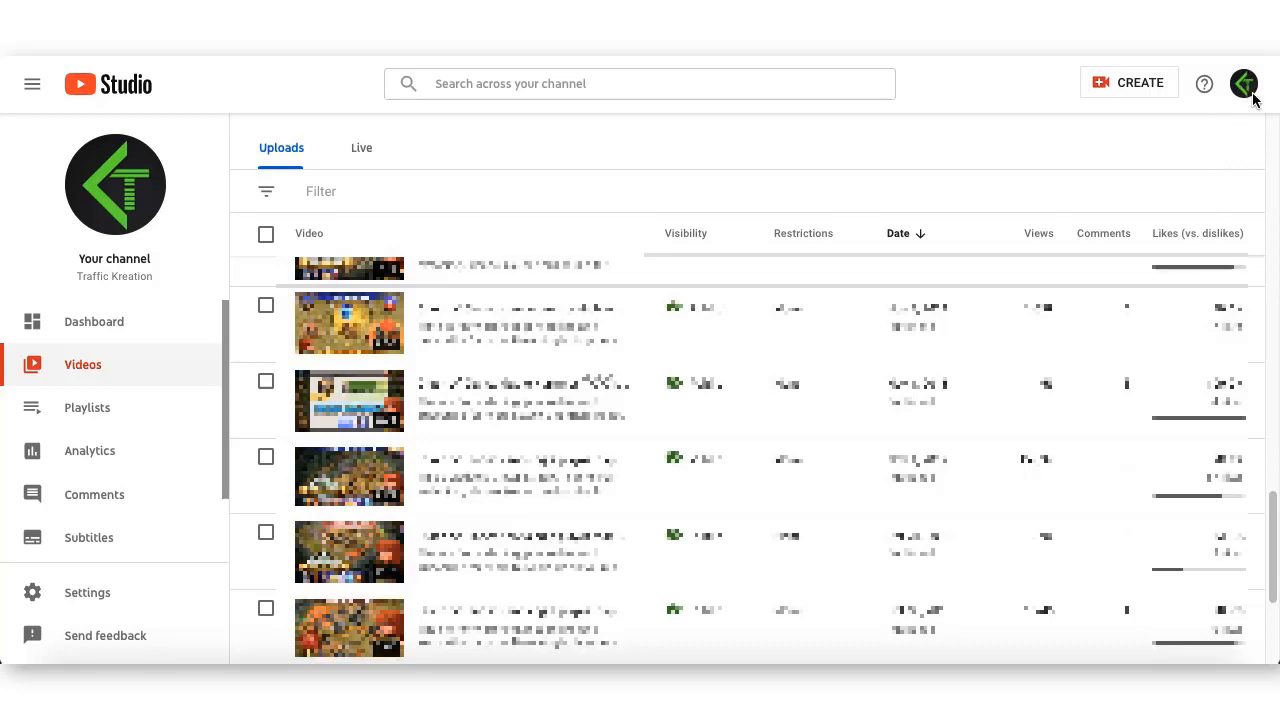
pyautogui.moveTo(1244, 104)
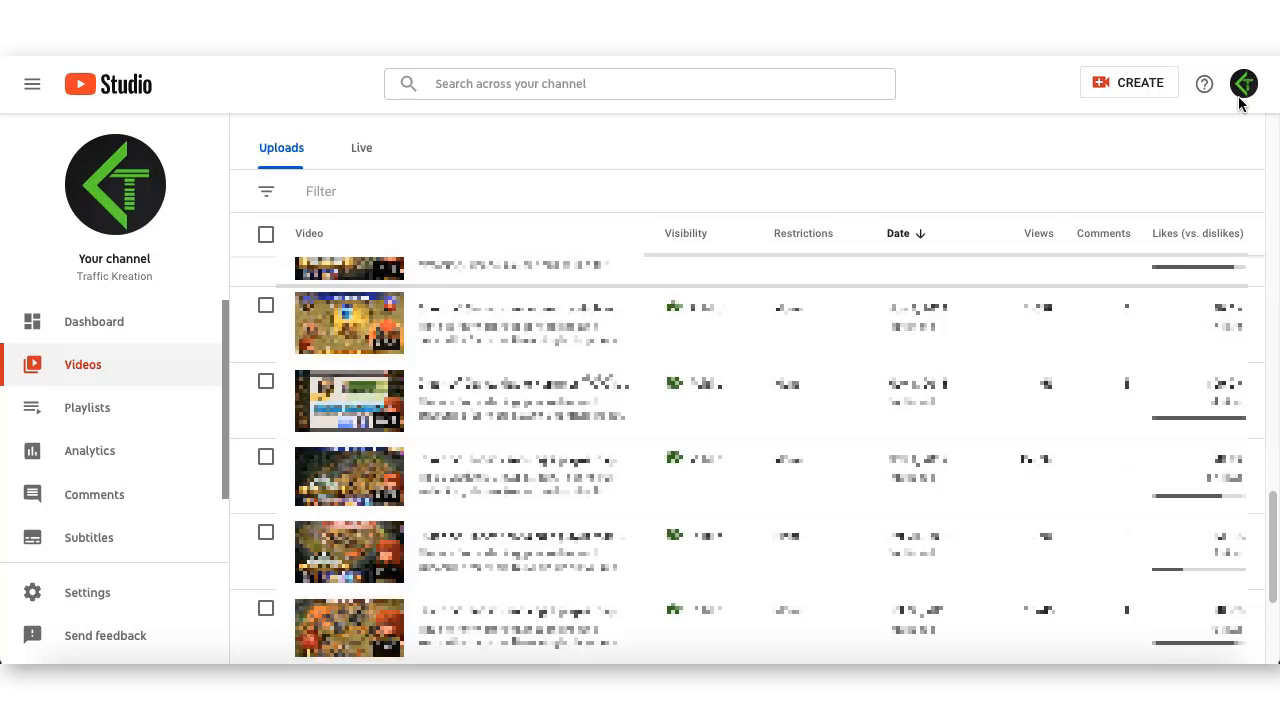
pyautogui.moveTo(1246, 96)
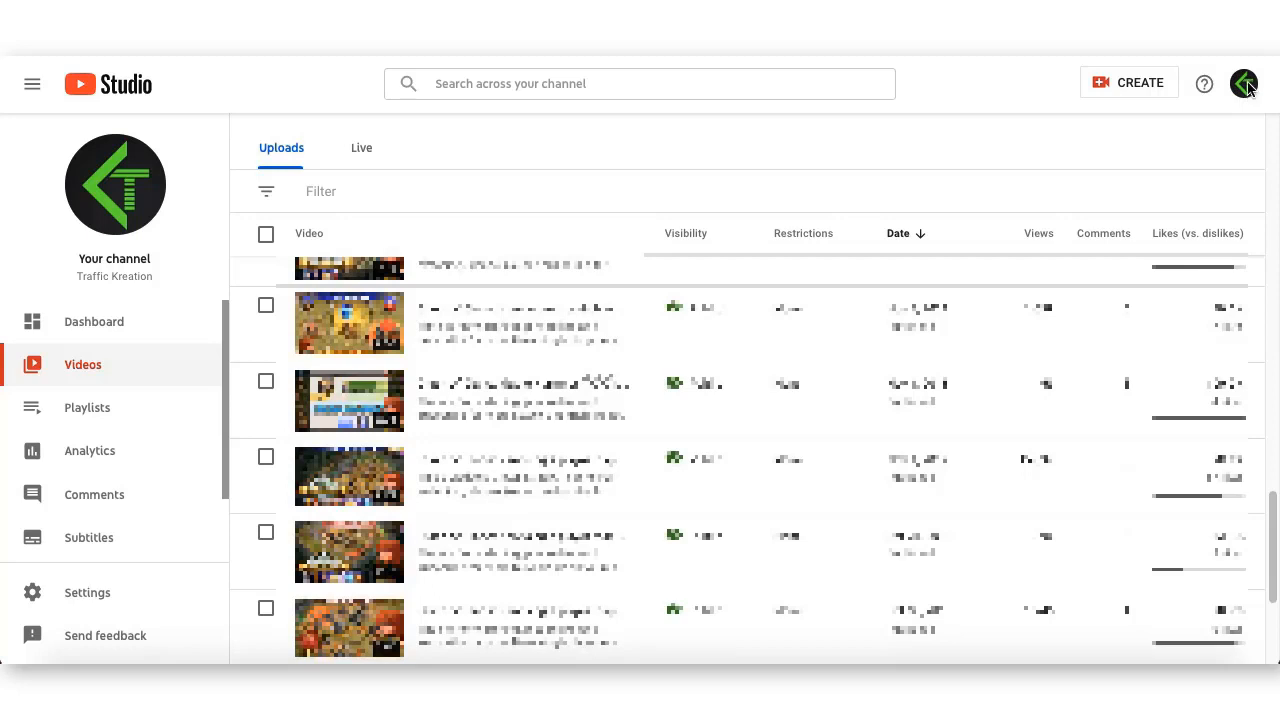
pyautogui.moveTo(1120, 160)
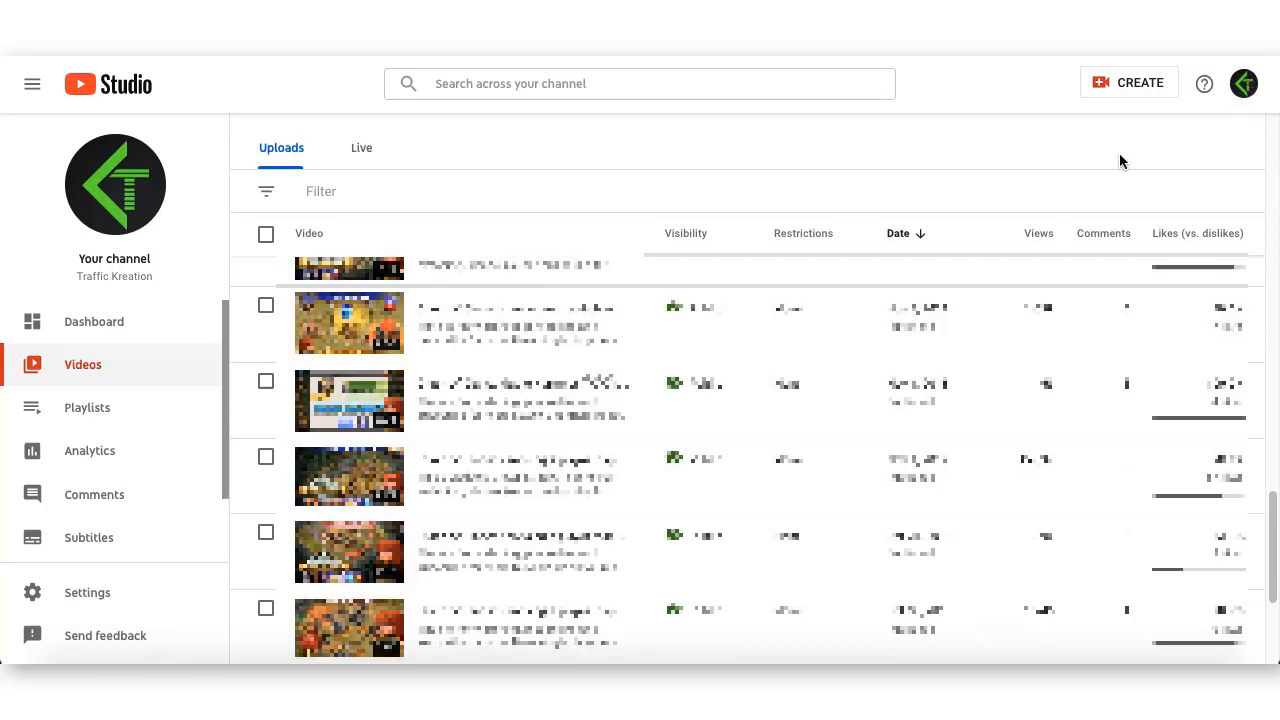
pyautogui.moveTo(936, 216)
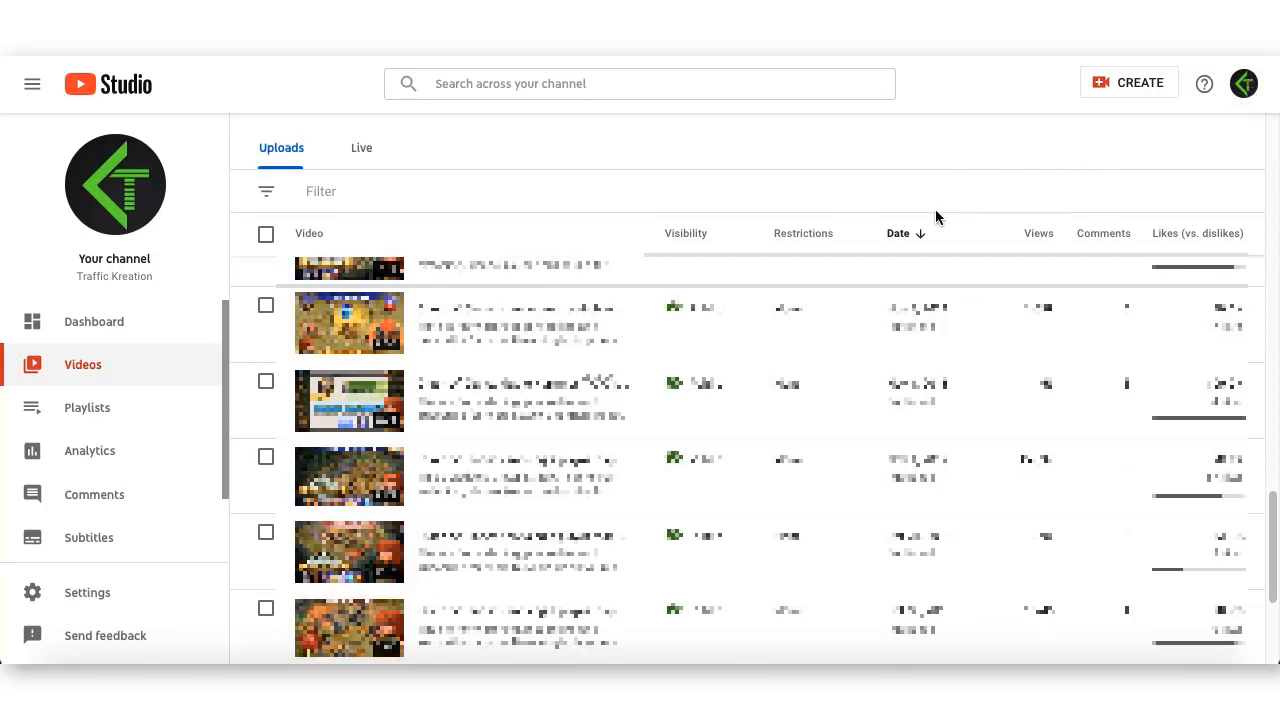
pyautogui.moveTo(682, 356)
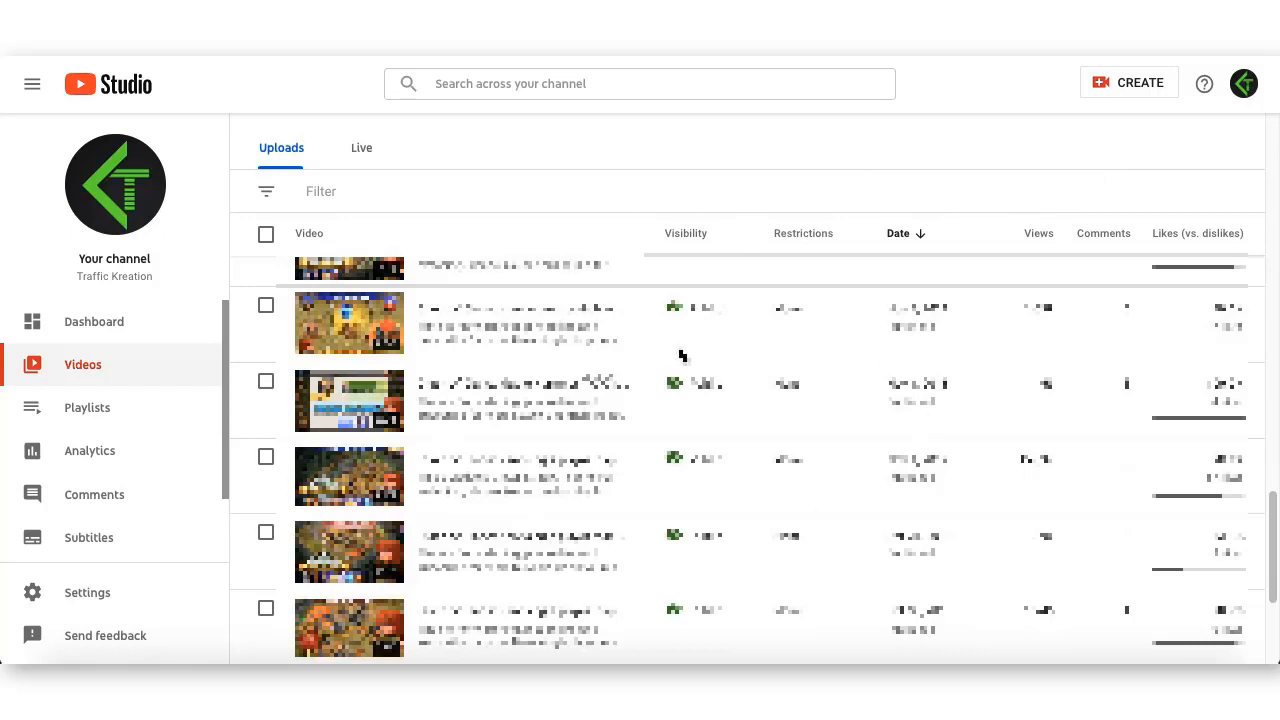
pyautogui.moveTo(108, 600)
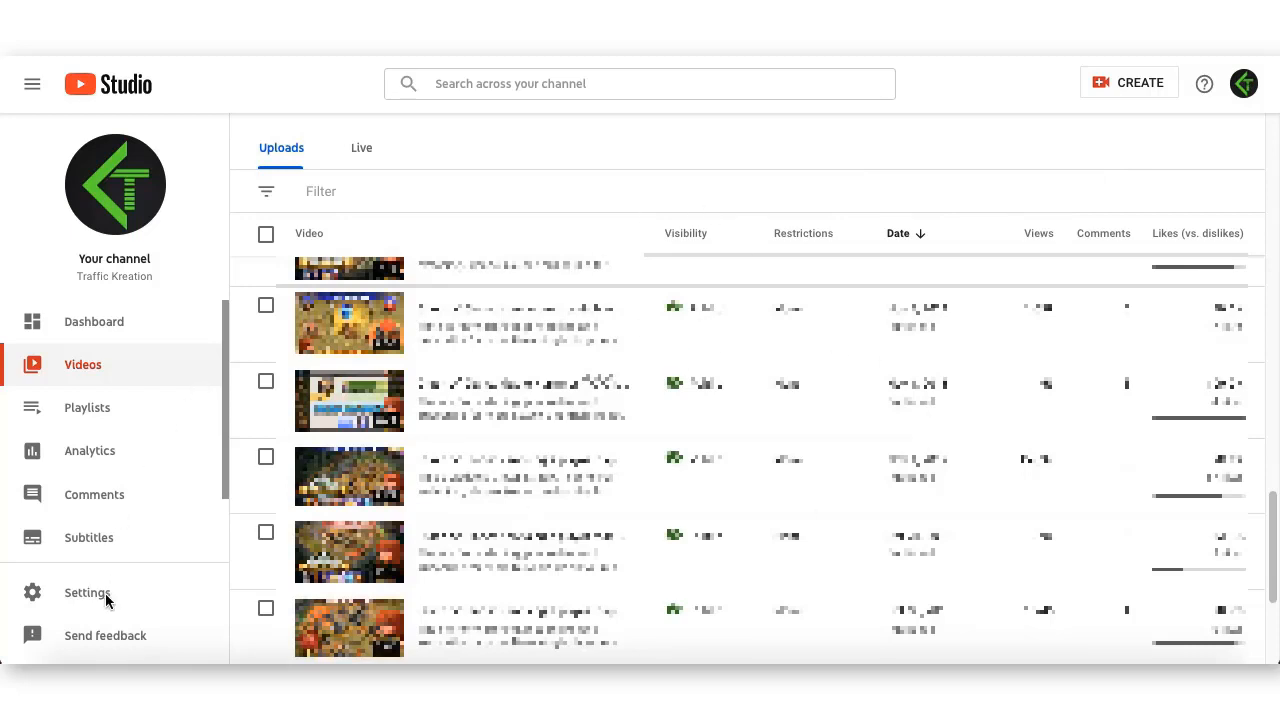
# View the channel's Basic info settings to confirm Traffic Kreation is a keyword, then close Settings
pyautogui.click(88, 592)
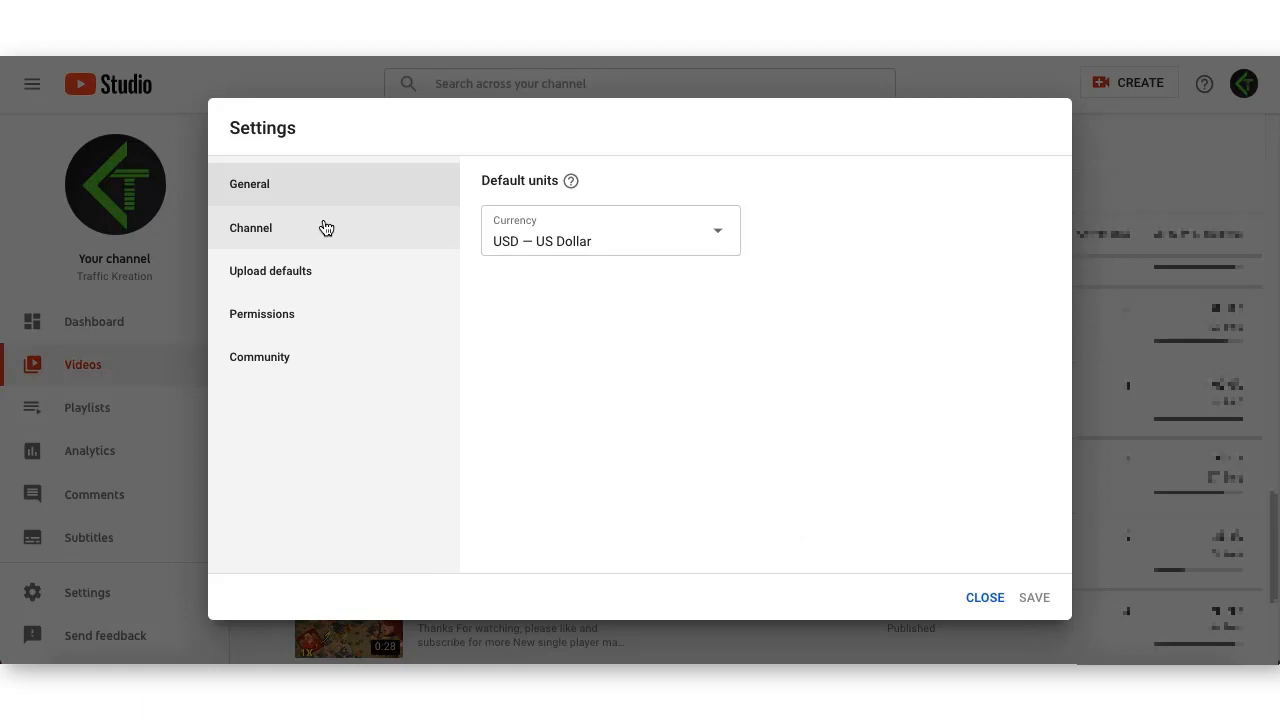
pyautogui.click(250, 228)
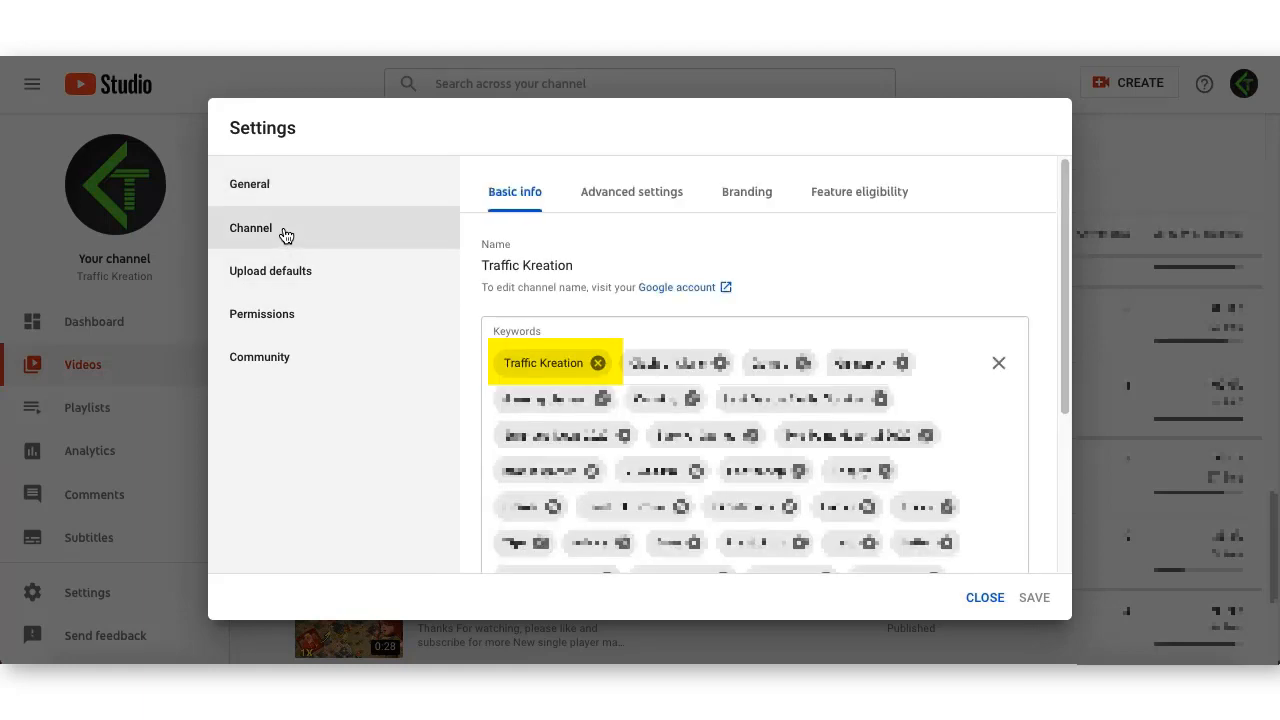
pyautogui.moveTo(1016, 244)
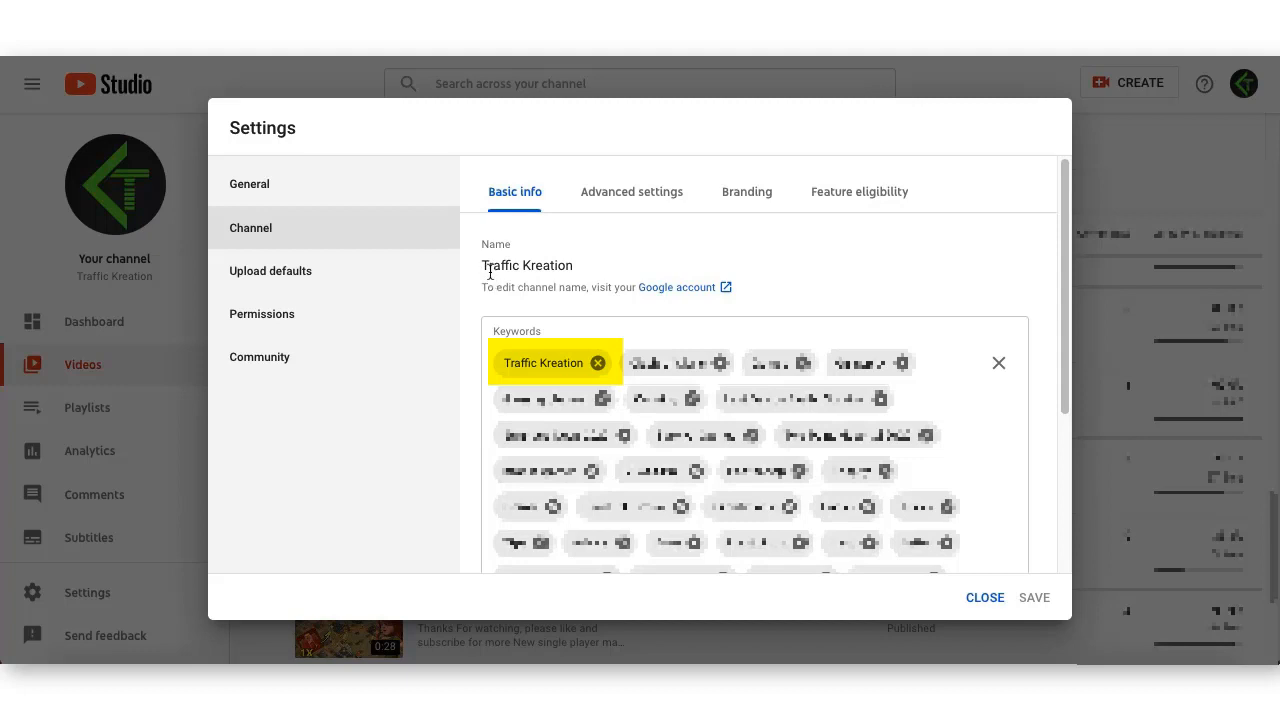
pyautogui.moveTo(596, 304)
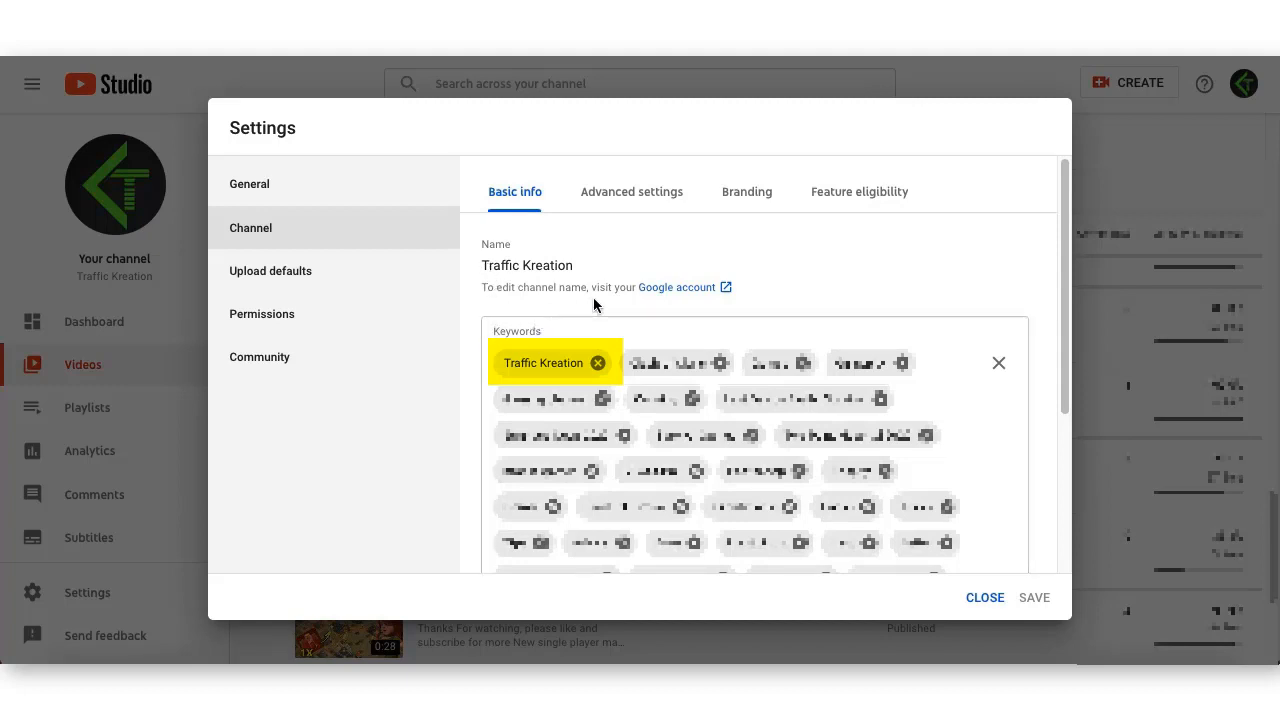
pyautogui.moveTo(1008, 280)
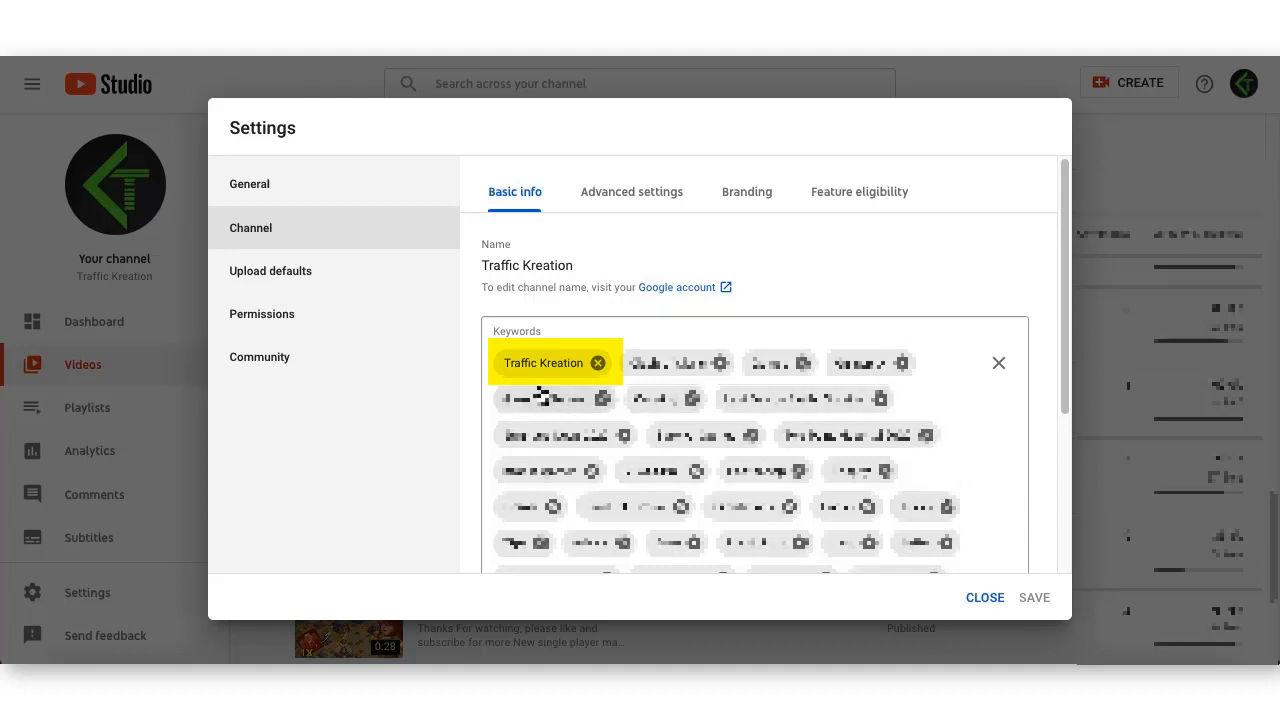
pyautogui.moveTo(464, 376)
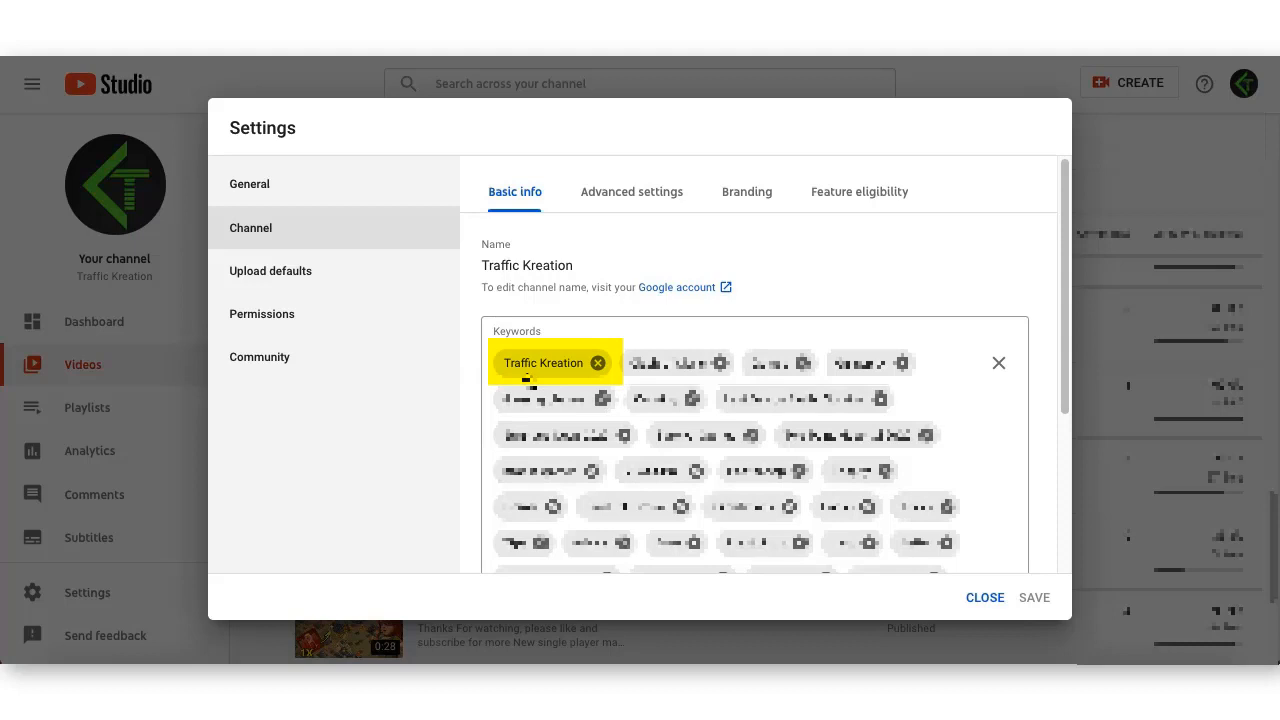
pyautogui.moveTo(978, 400)
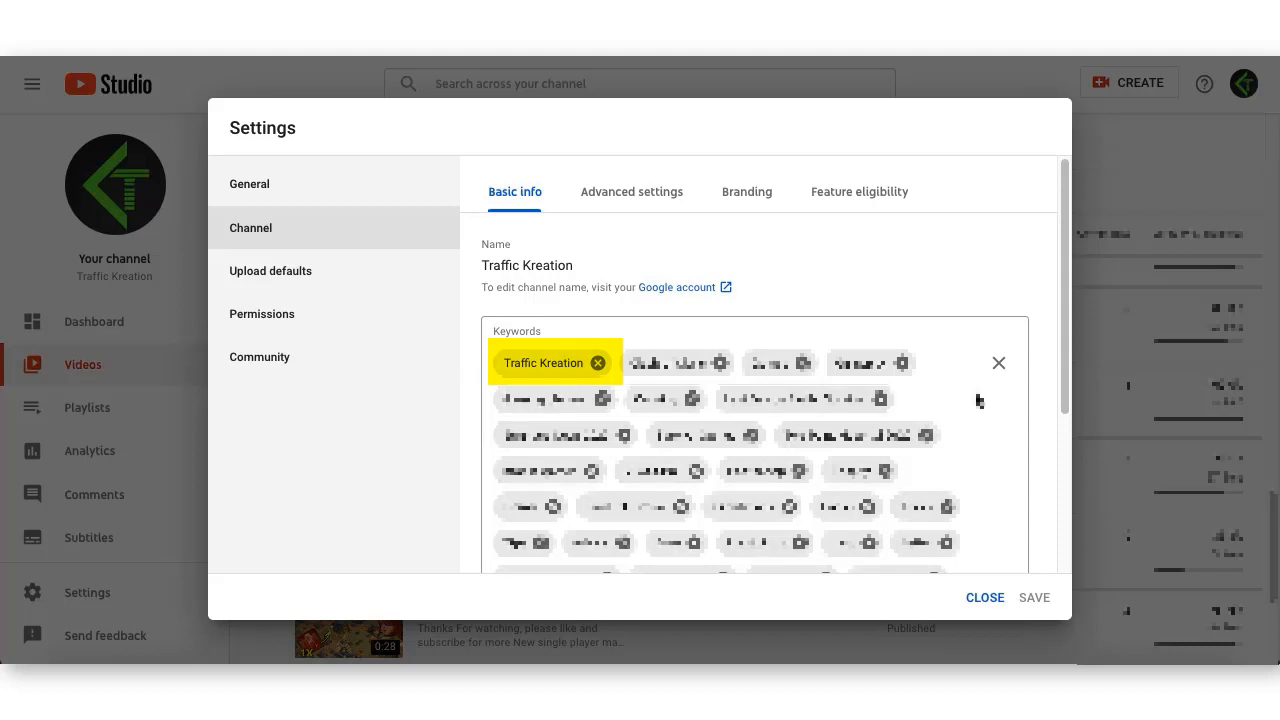
pyautogui.moveTo(996, 424)
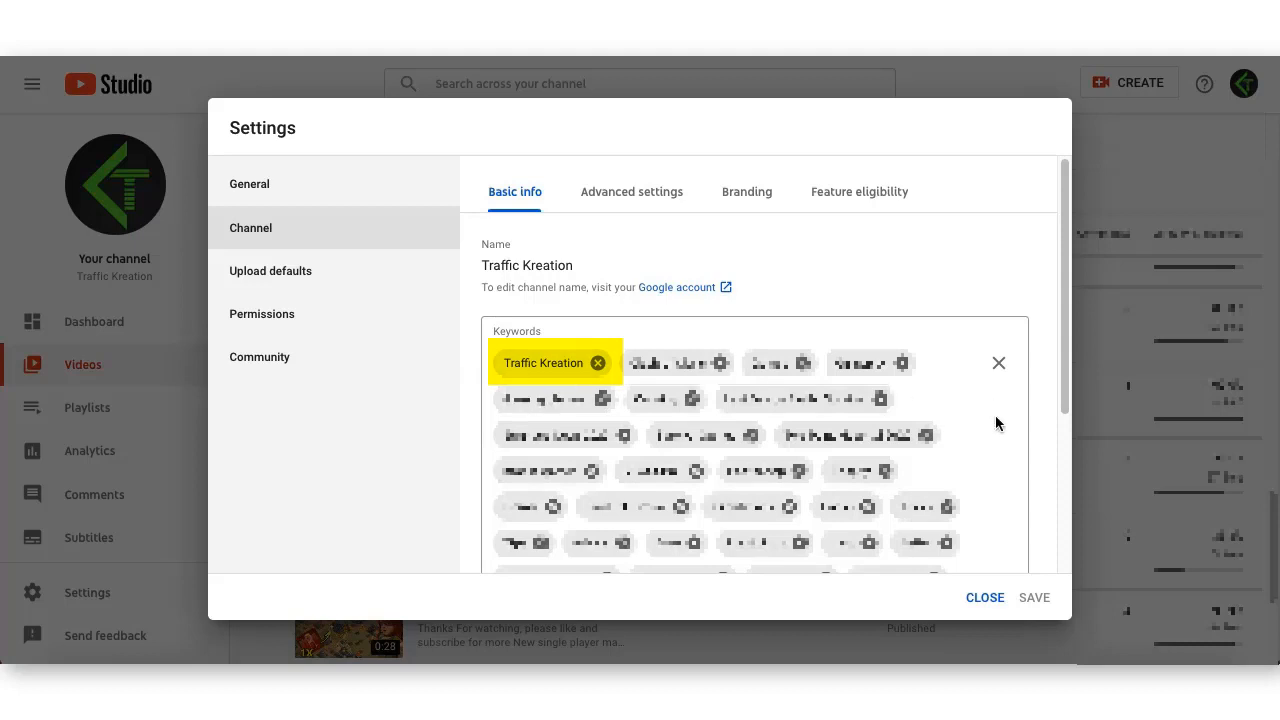
pyautogui.click(984, 596)
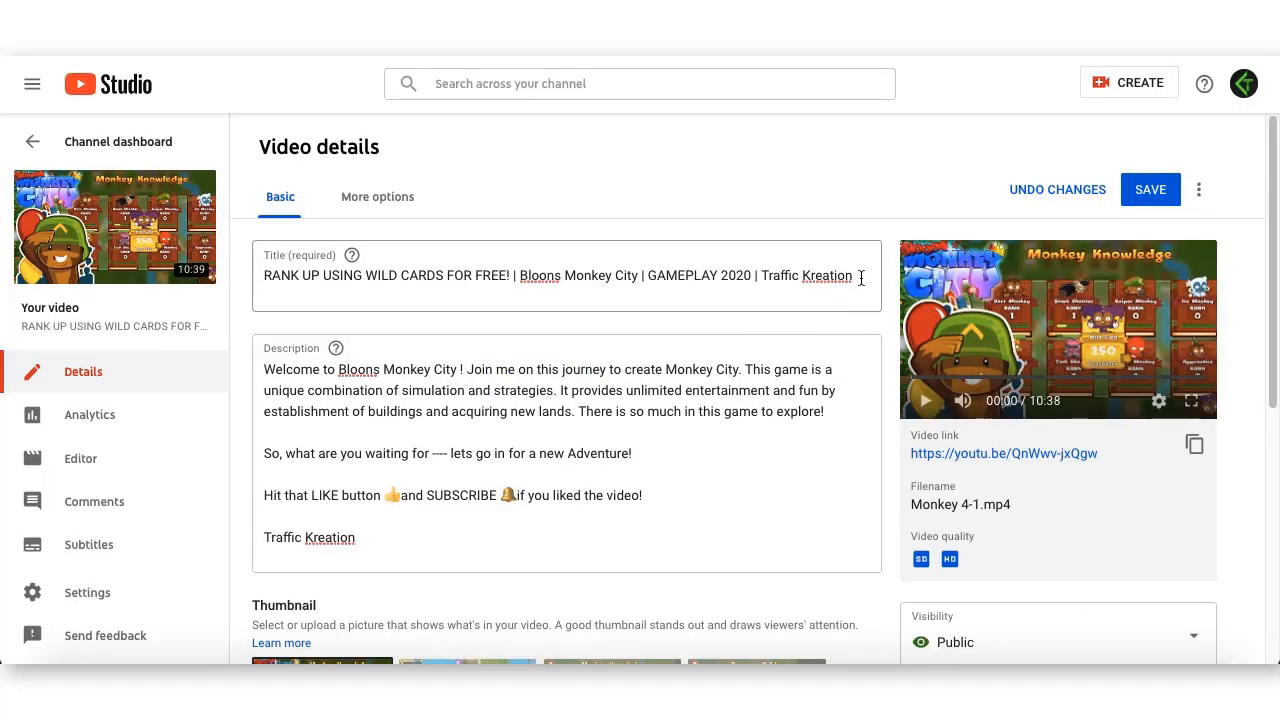
# Add 'Traffic Kreation' as a tag in the video's Tags field
pyautogui.doubleClick(804, 276)
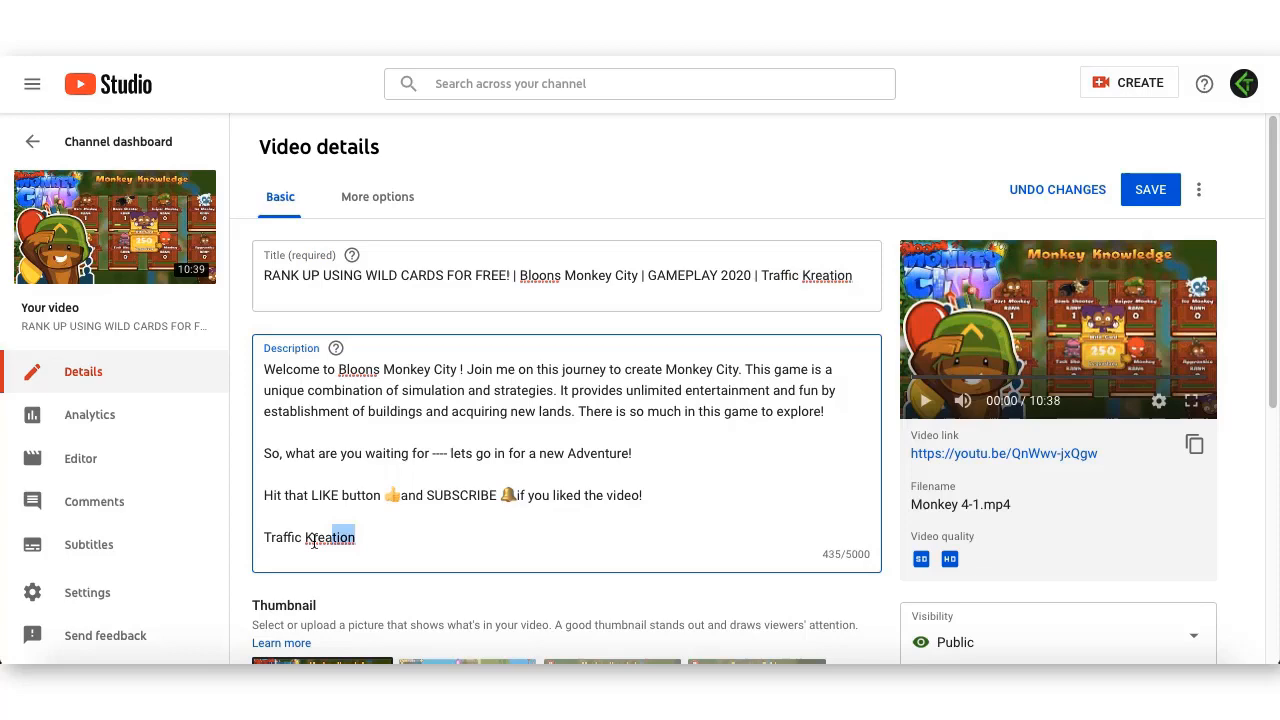
pyautogui.scroll(-3)
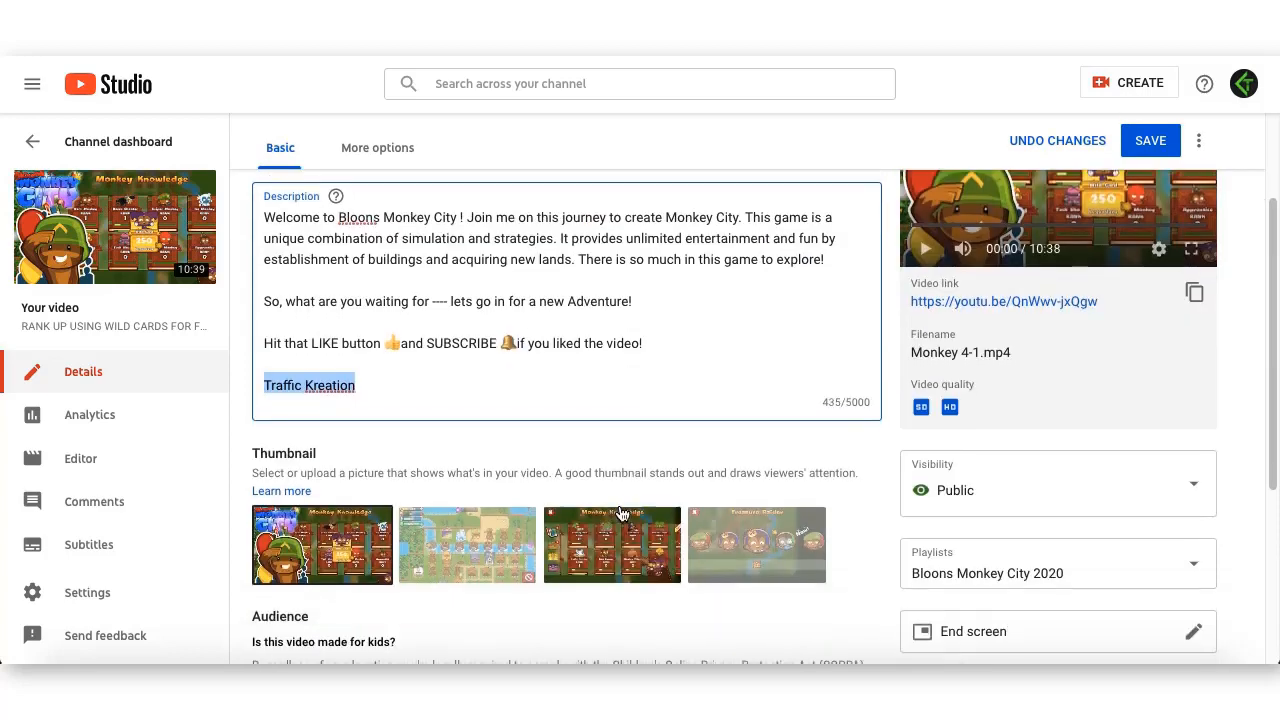
pyautogui.scroll(-3)
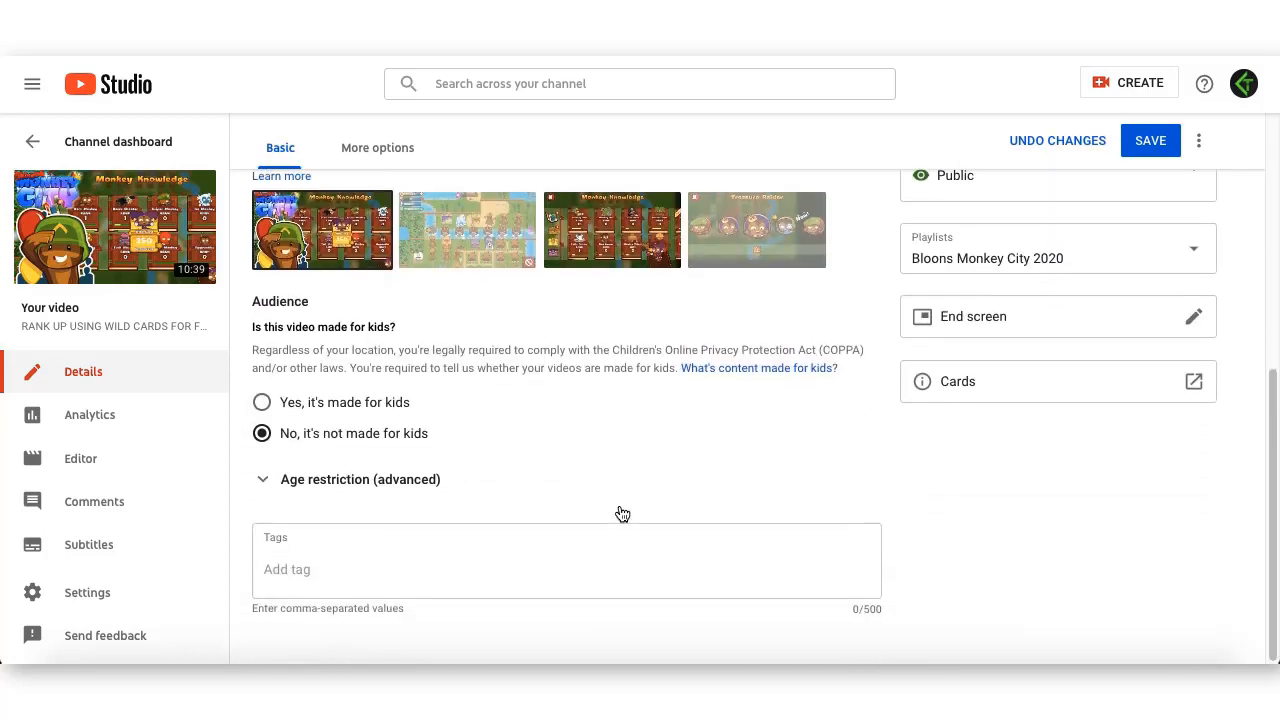
pyautogui.click(564, 560)
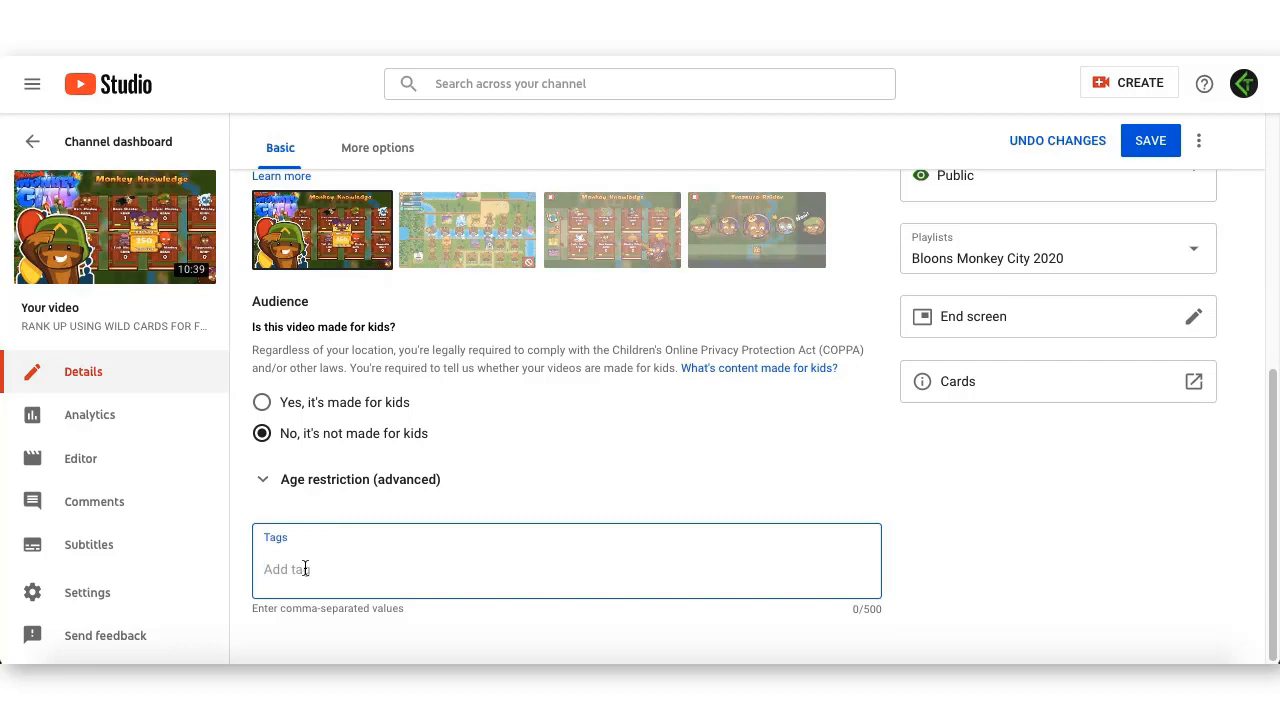
pyautogui.write('Traffic Kreation')
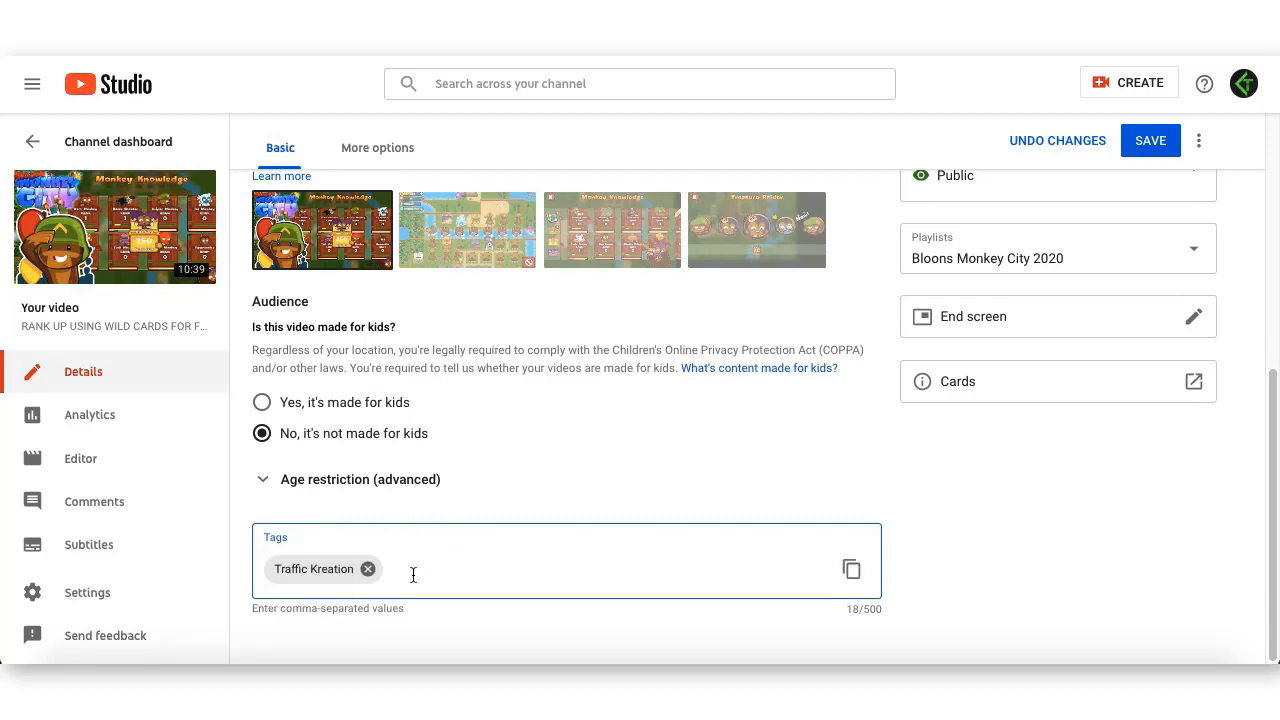
pyautogui.moveTo(844, 460)
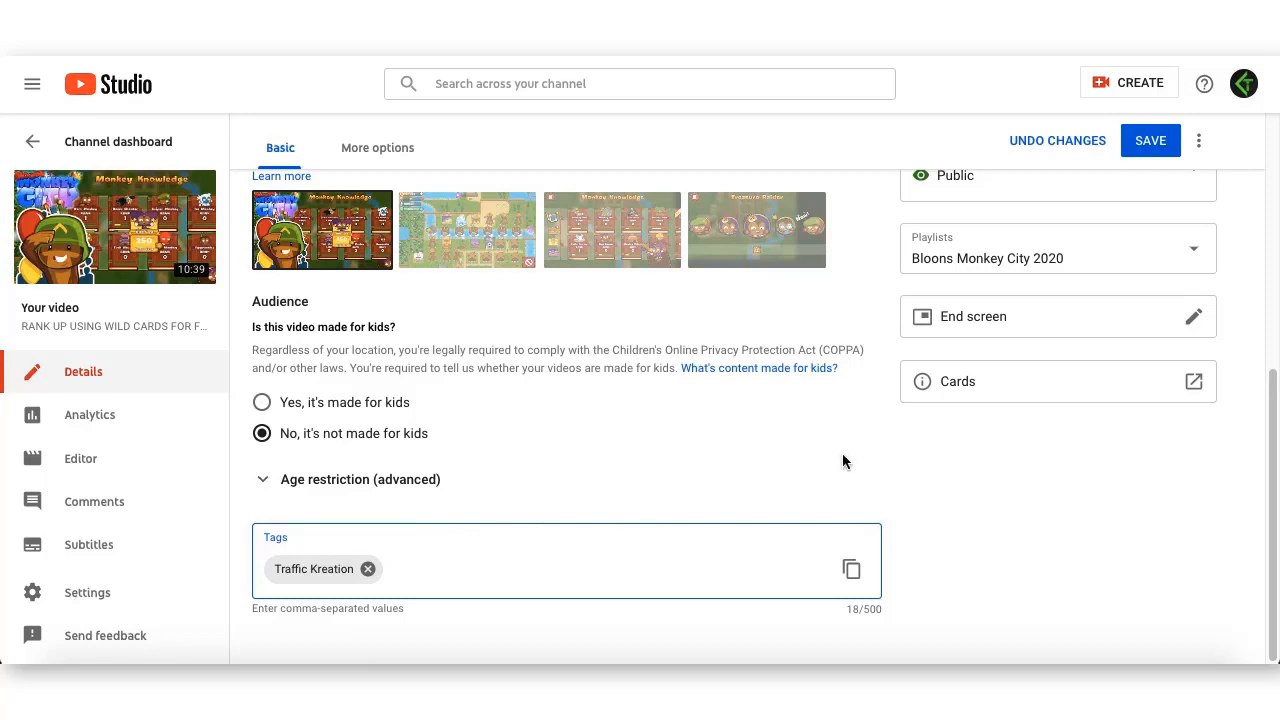